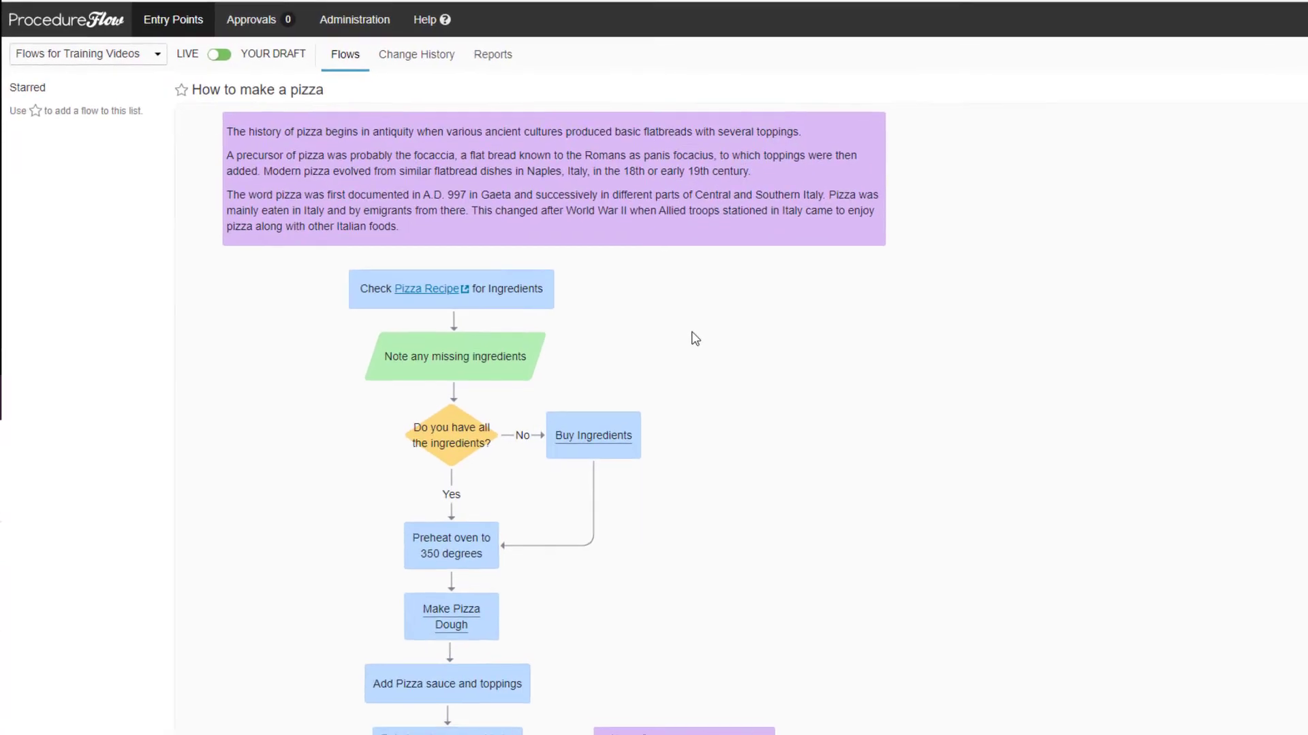
View YOUR DRAFT of the 'How to make a pizza' flow and enter the editor
{"action": "left_click", "coordinate": [342, 68]}
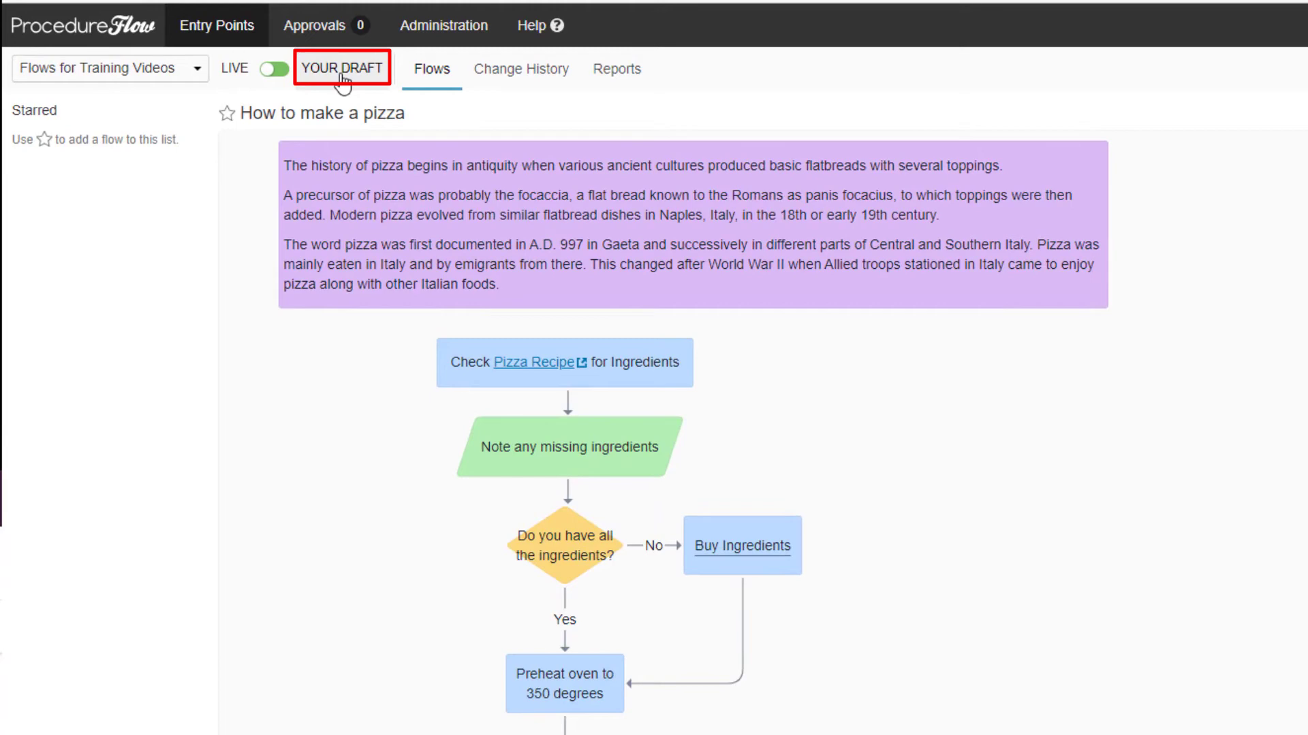
{"action": "left_click", "coordinate": [340, 68]}
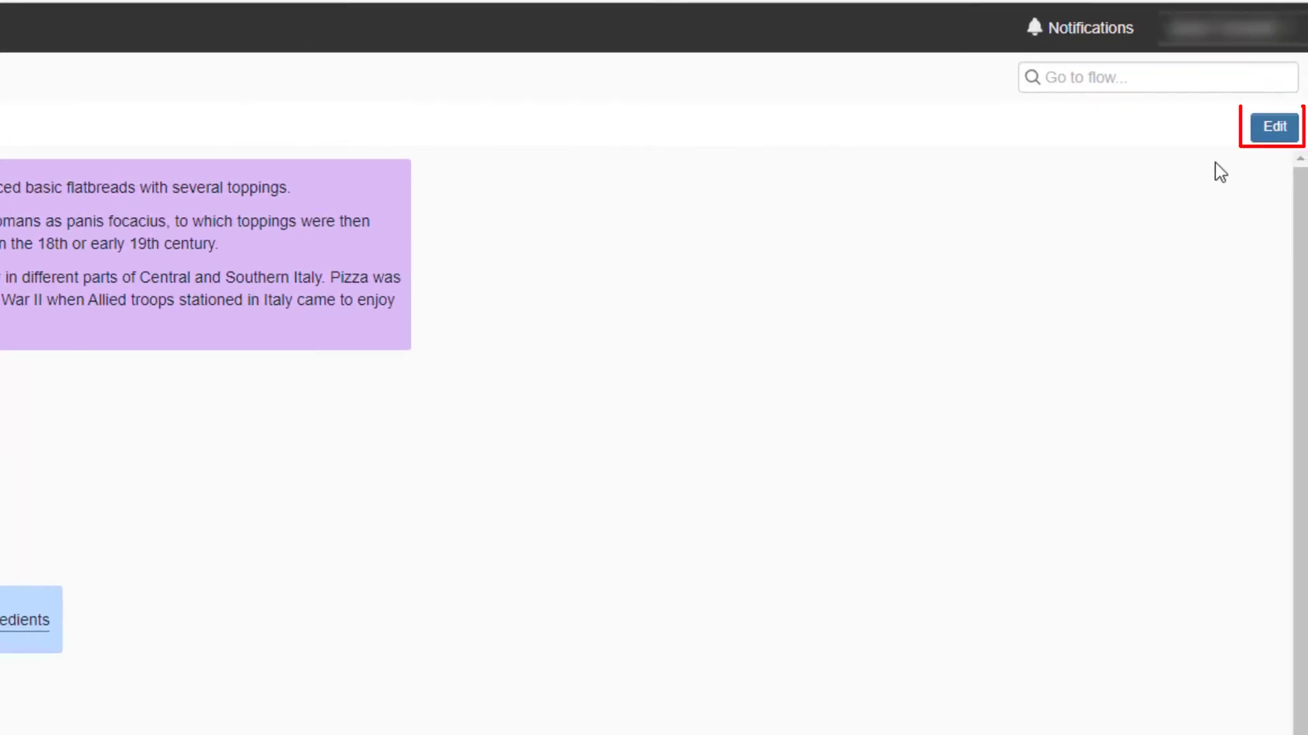
{"action": "left_click", "coordinate": [1275, 126]}
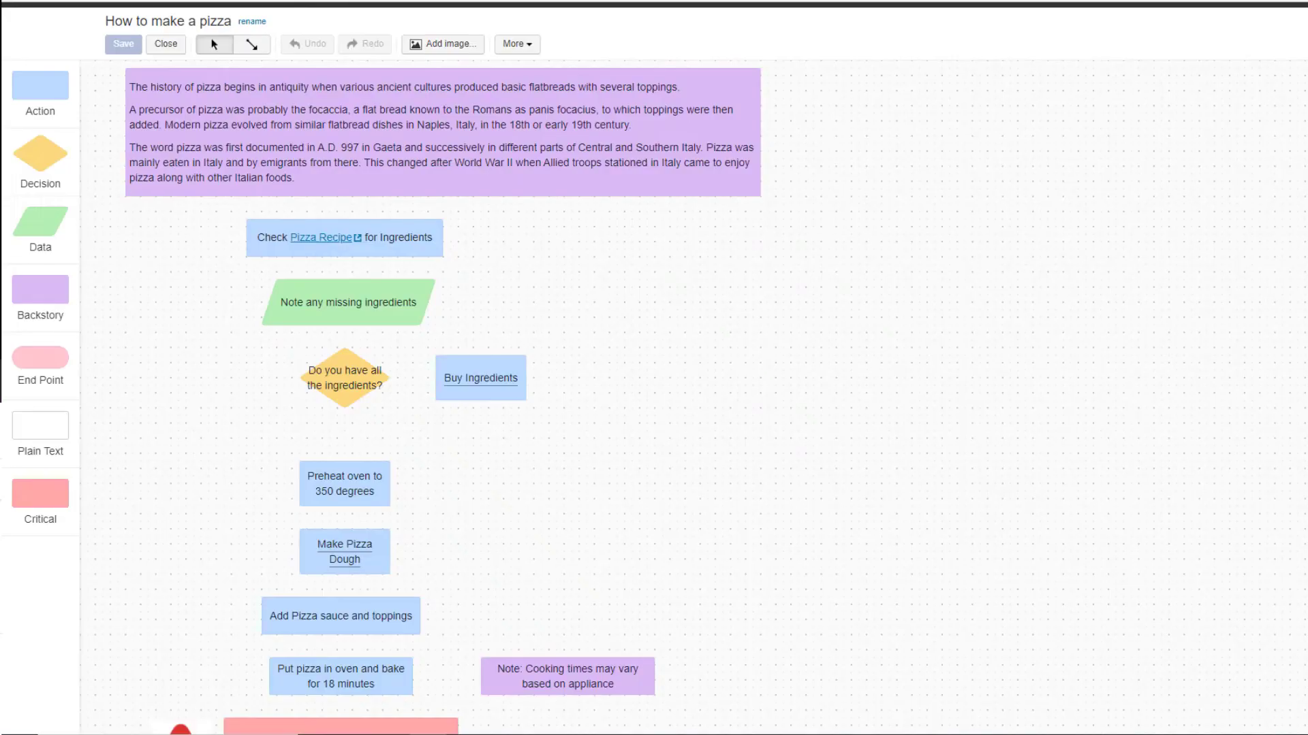
Edit the 'Preheat oven to 350 degrees' action shape text to read 400 degrees
{"action": "left_click", "coordinate": [343, 483]}
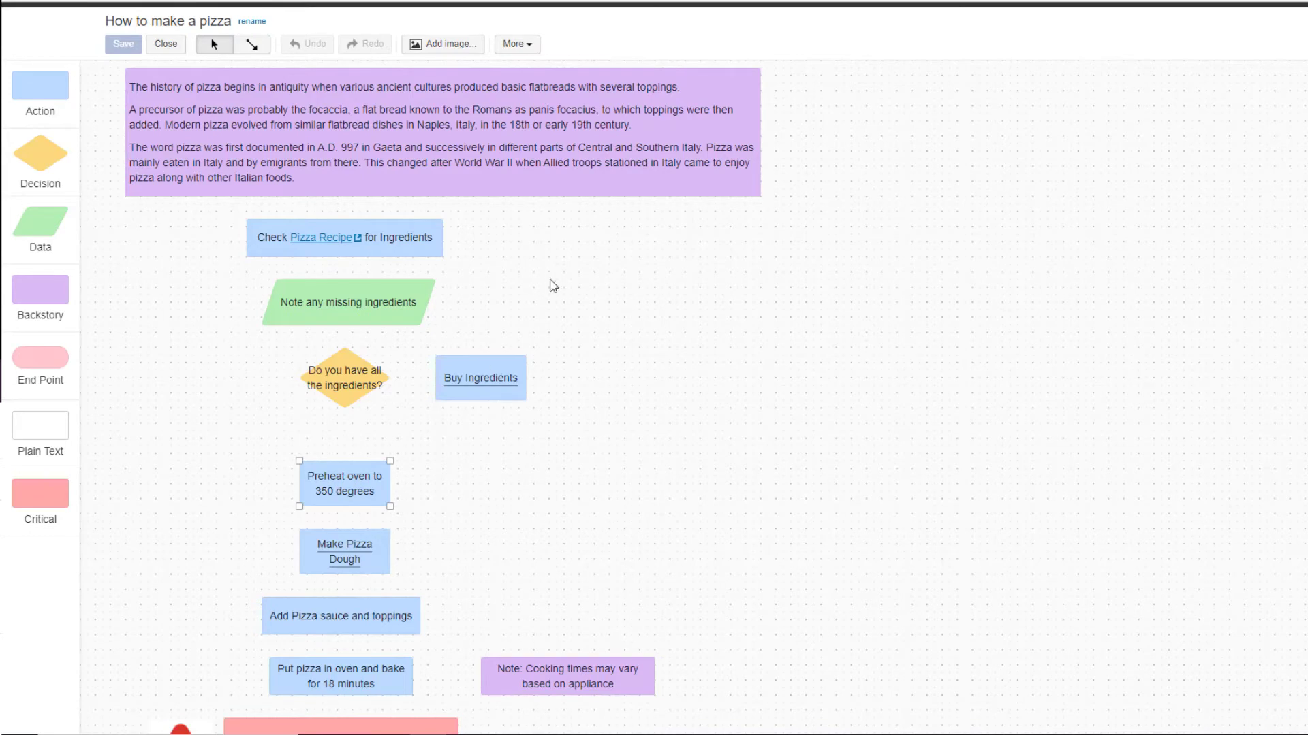
{"action": "double_click", "coordinate": [344, 483]}
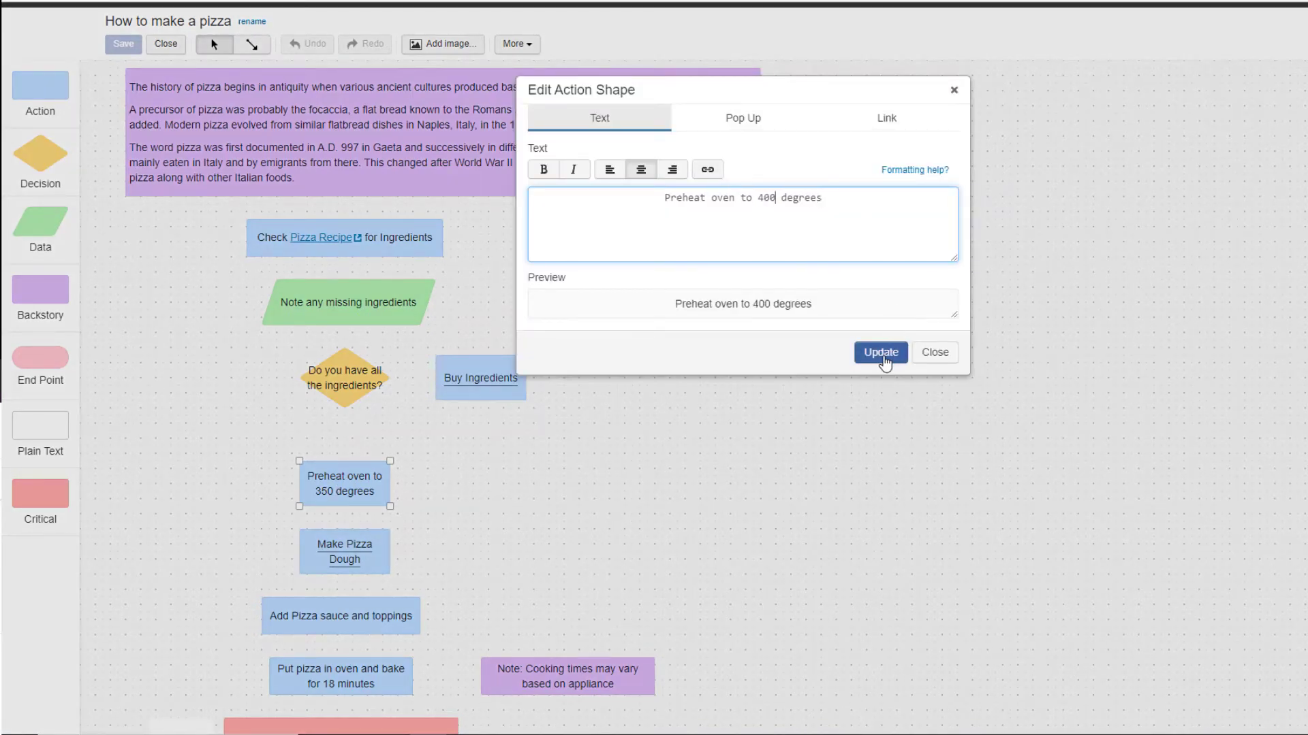
Update the shape, save the flowchart, and close the editor so the draft shows Modified
{"action": "left_click", "coordinate": [879, 352]}
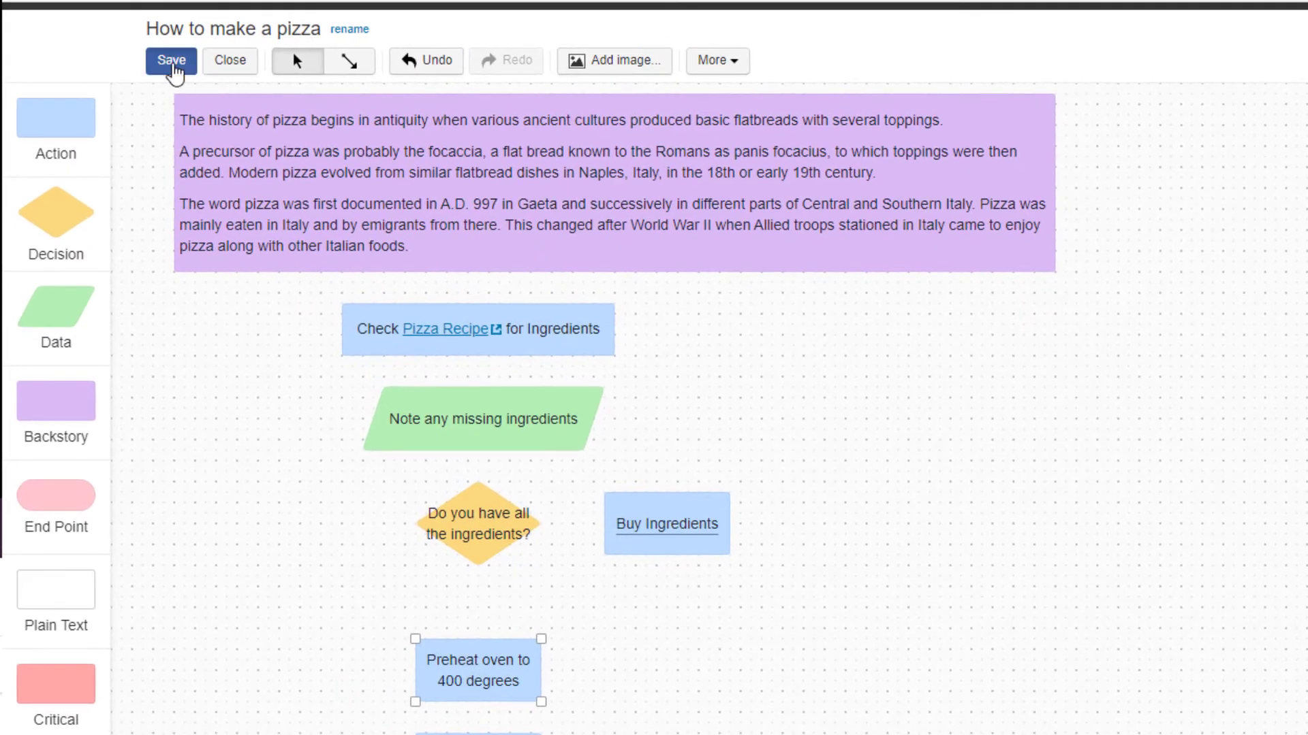
{"action": "left_click", "coordinate": [170, 59]}
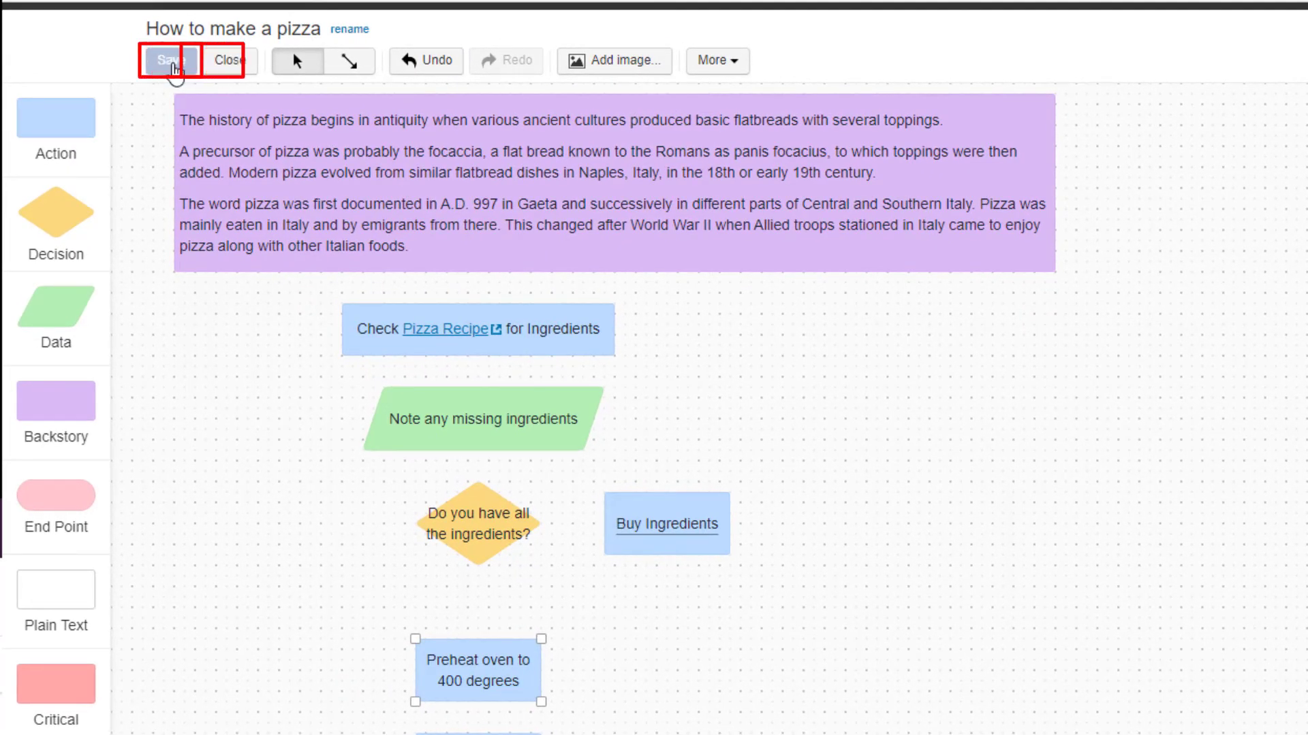
{"action": "left_click", "coordinate": [226, 60]}
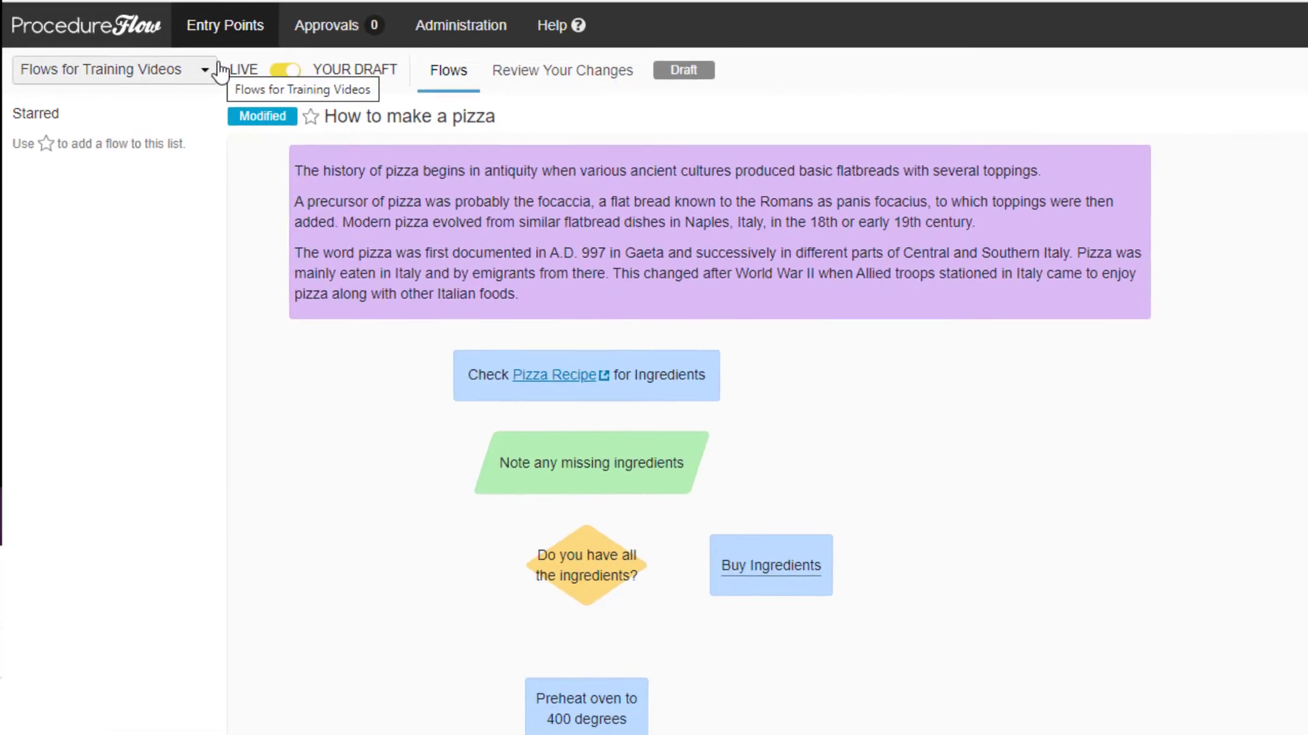